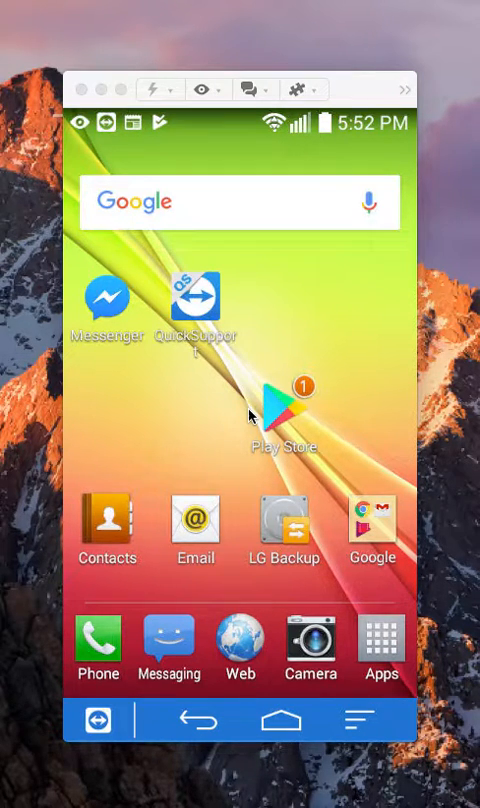
mouse_move(210, 392)
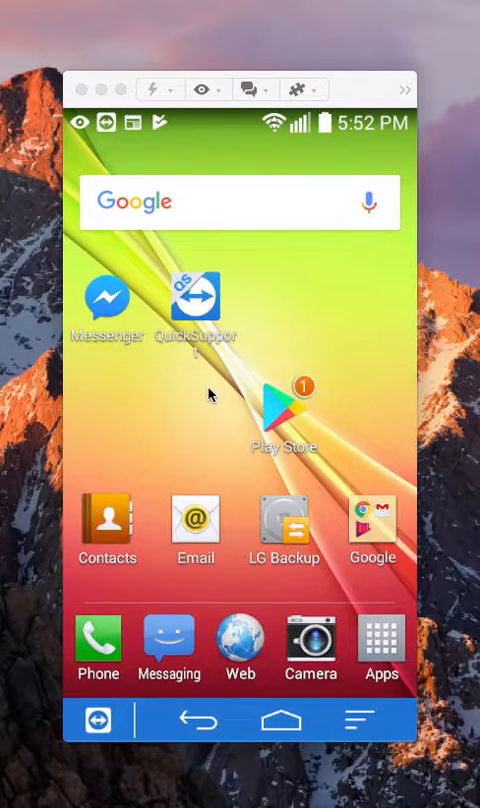
Launch Messenger from the home screen and show the recent conversations list.
click(100, 296)
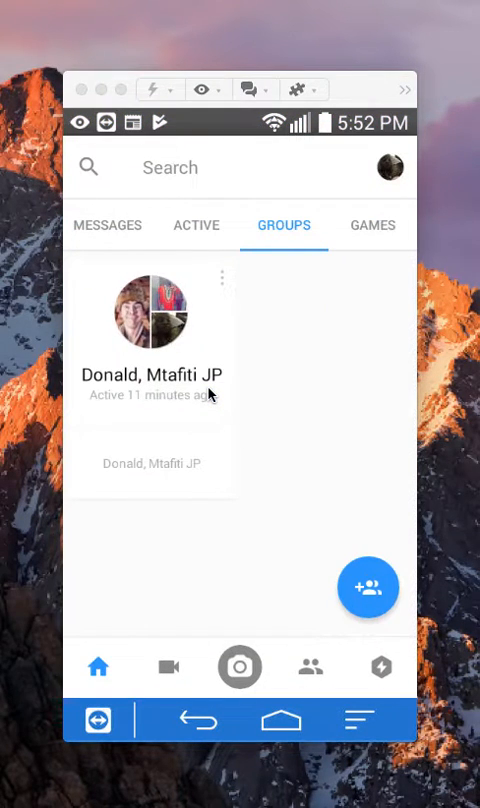
click(108, 224)
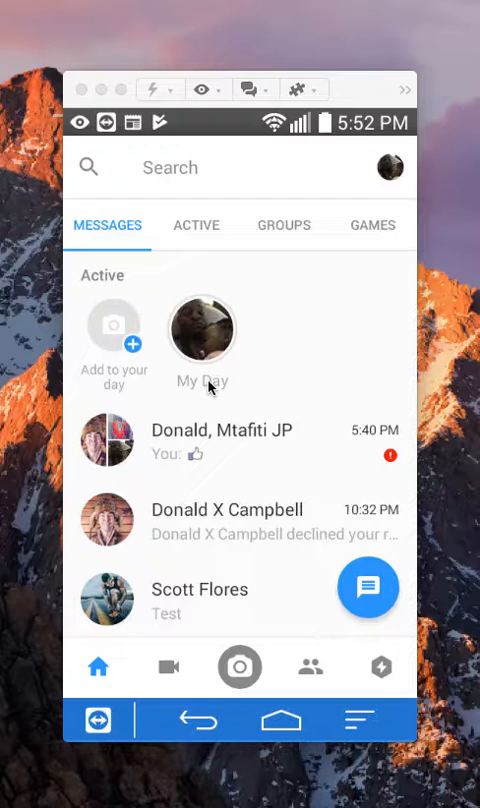
mouse_move(52, 652)
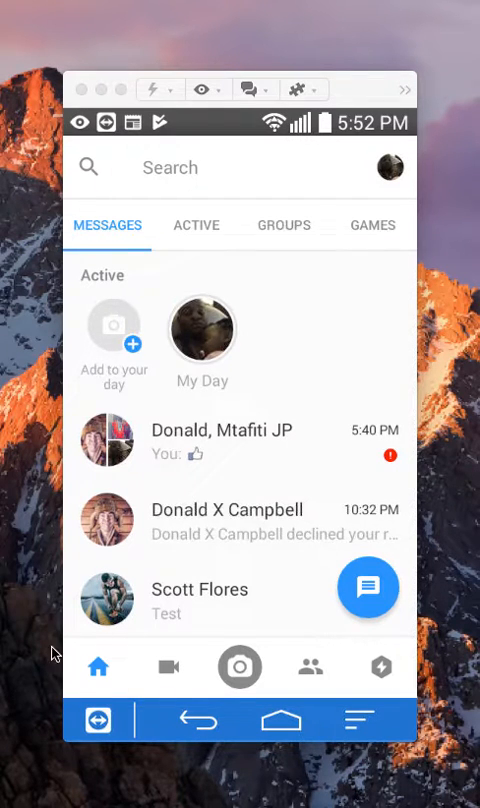
mouse_move(84, 710)
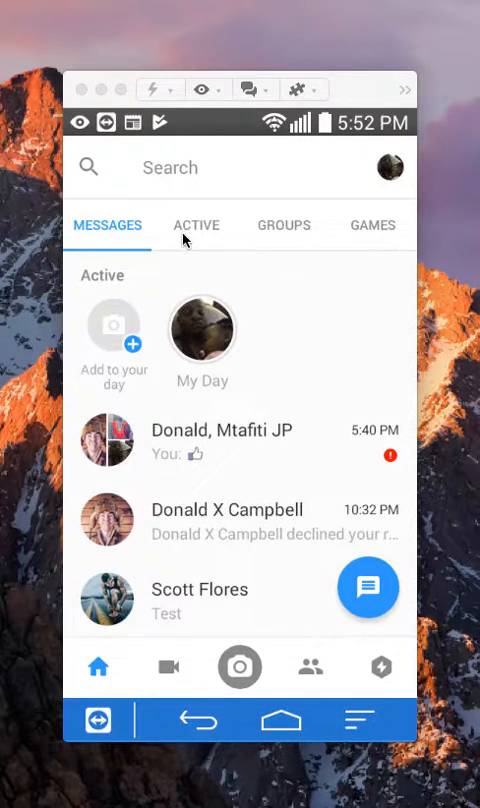
mouse_move(240, 240)
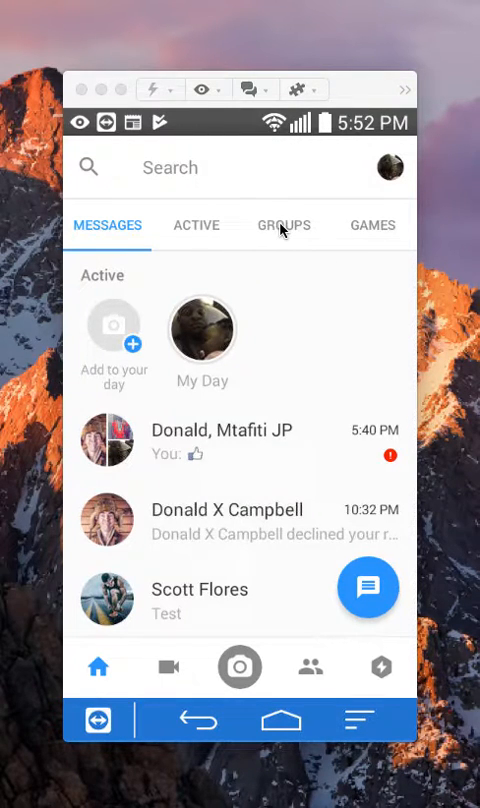
click(284, 224)
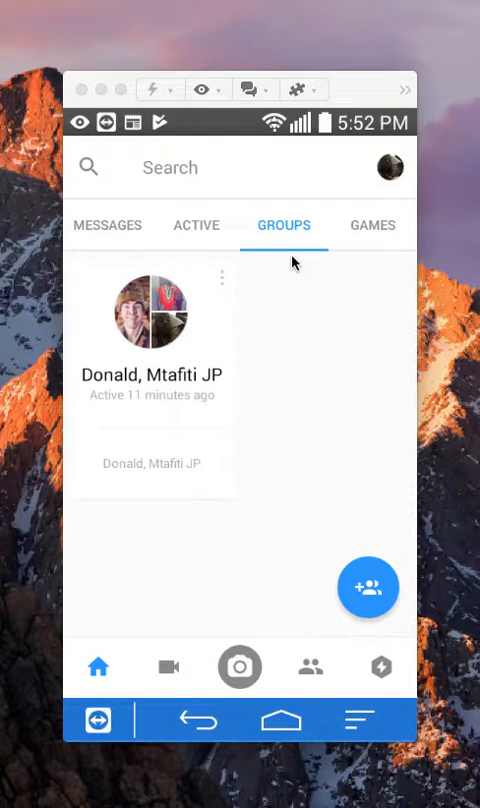
mouse_move(320, 476)
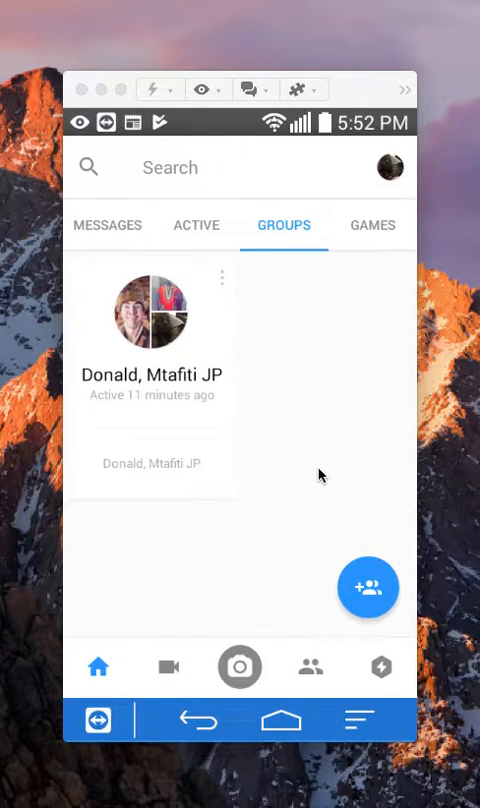
mouse_move(404, 564)
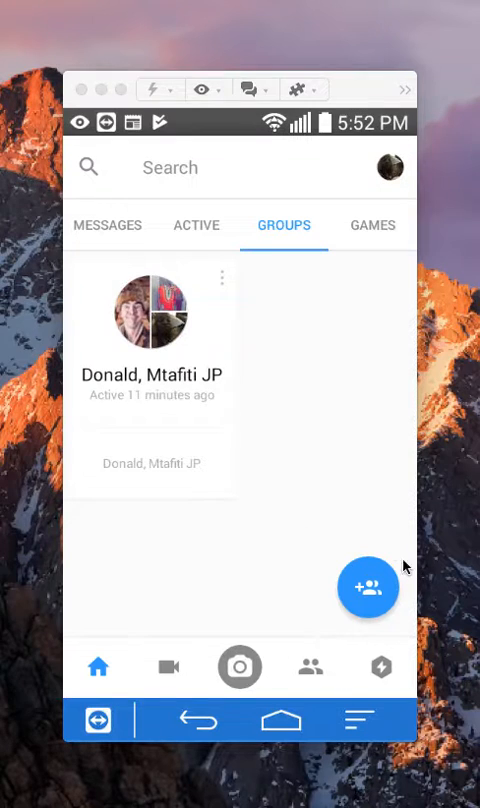
mouse_move(398, 592)
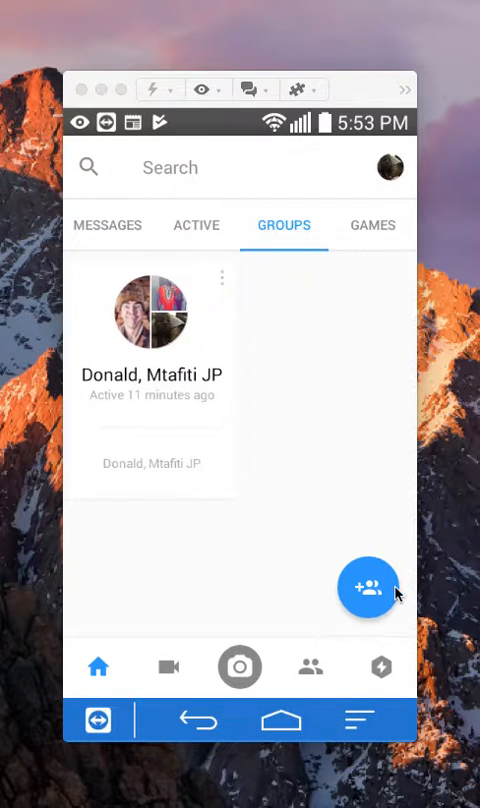
mouse_move(340, 610)
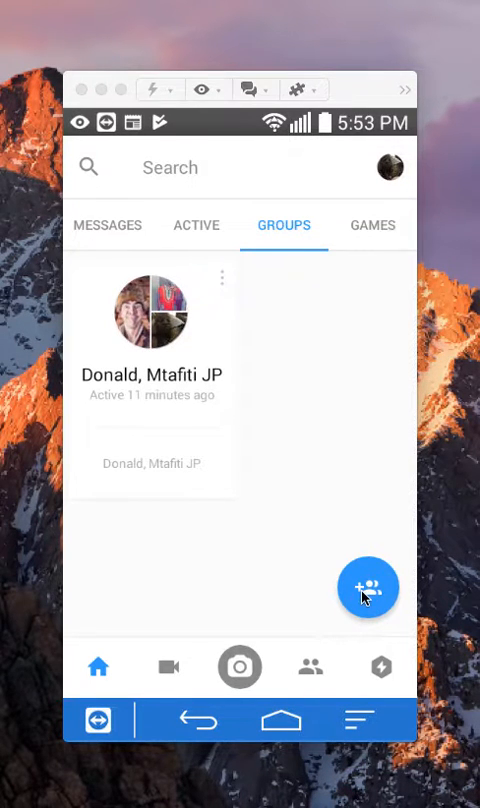
click(368, 588)
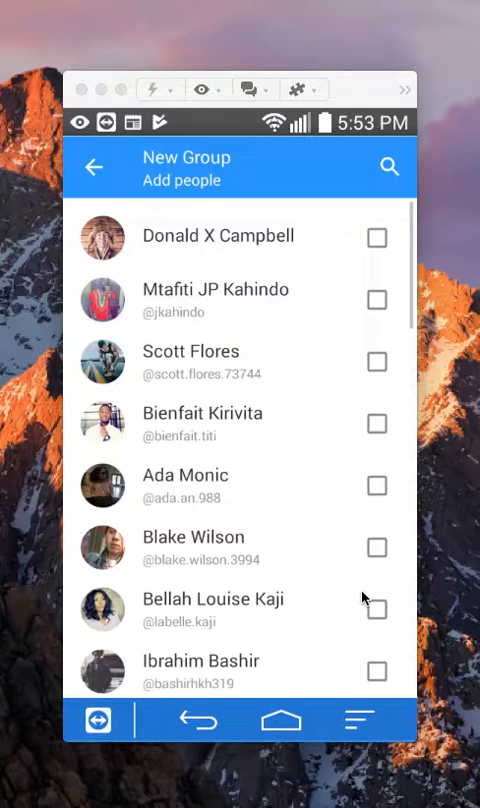
click(376, 300)
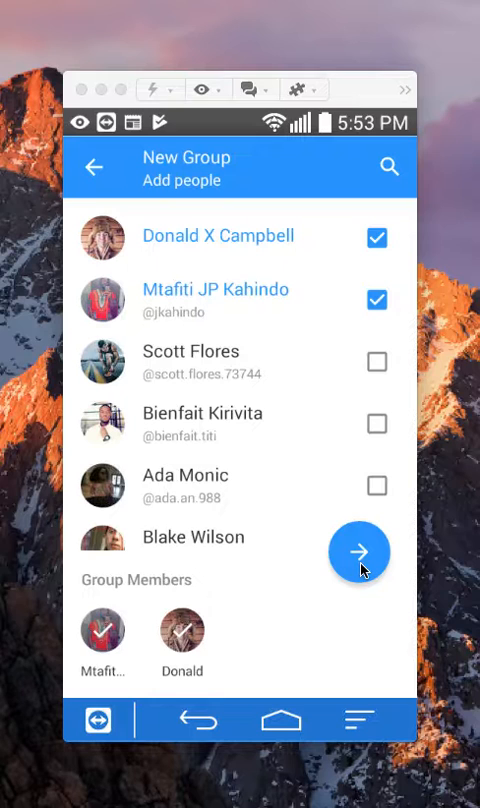
mouse_move(390, 604)
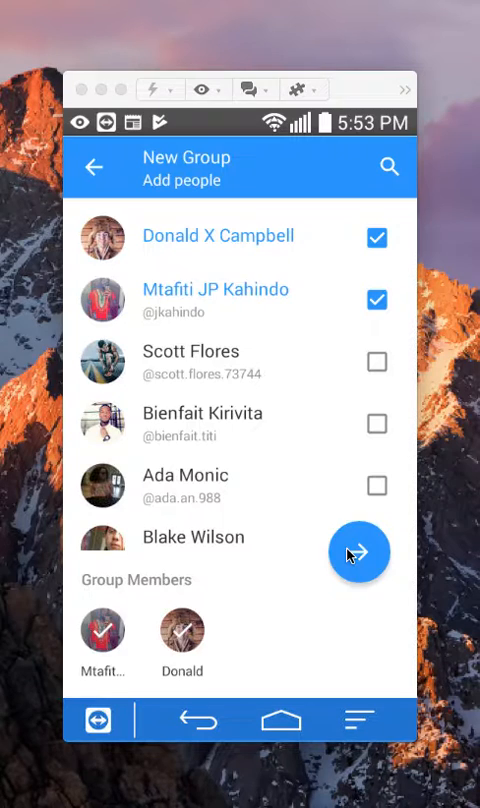
click(360, 552)
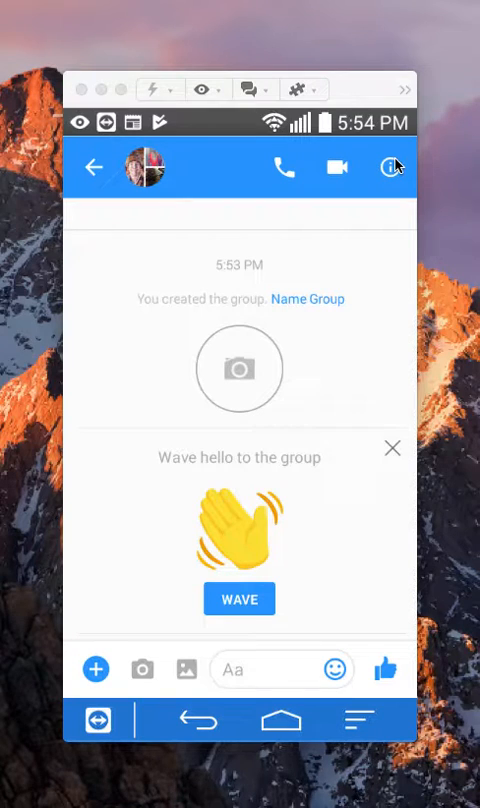
Show the new group's details screen from its chat header.
click(392, 168)
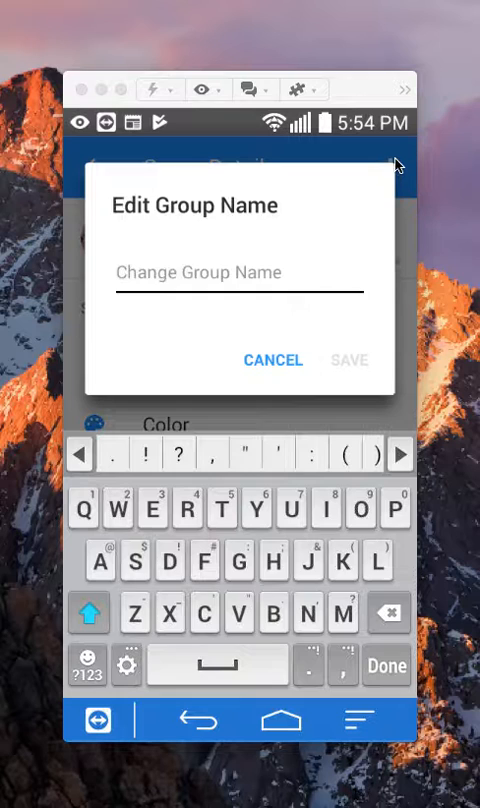
click(272, 360)
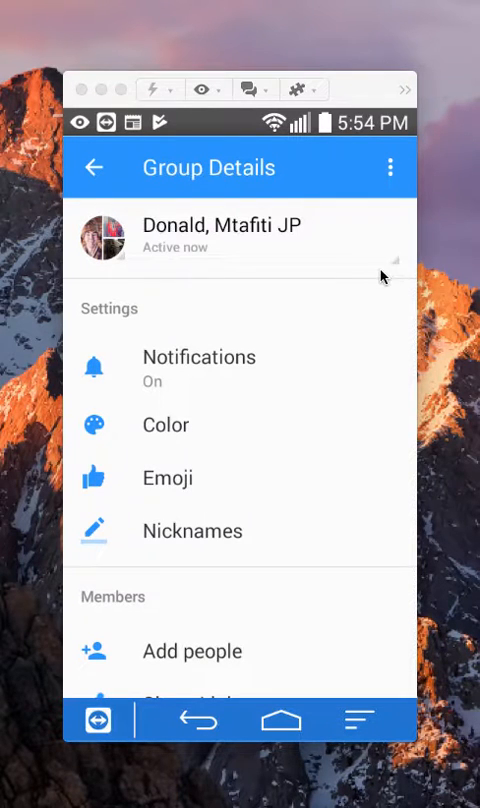
mouse_move(400, 260)
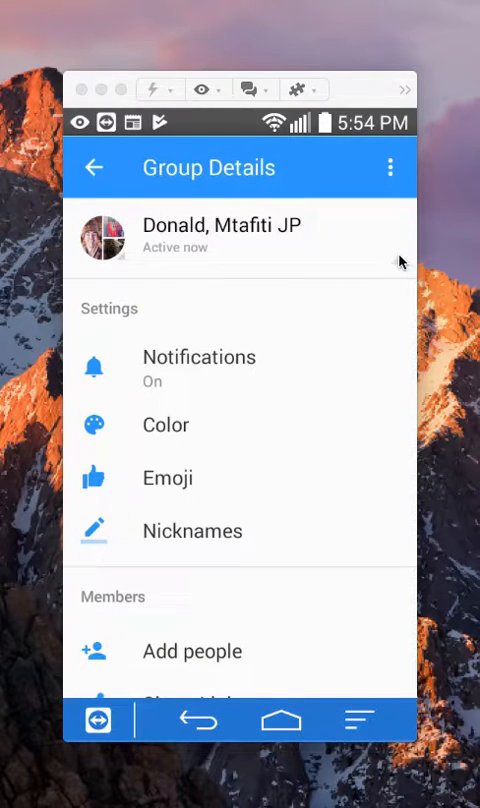
mouse_move(396, 264)
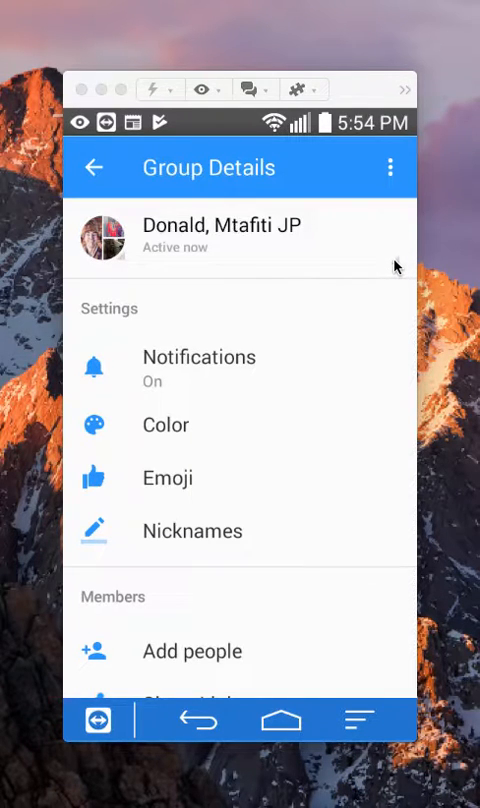
click(228, 224)
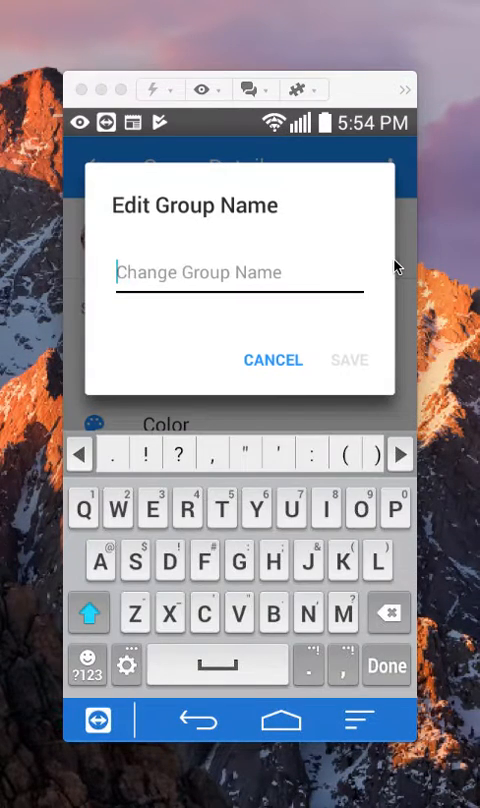
click(272, 360)
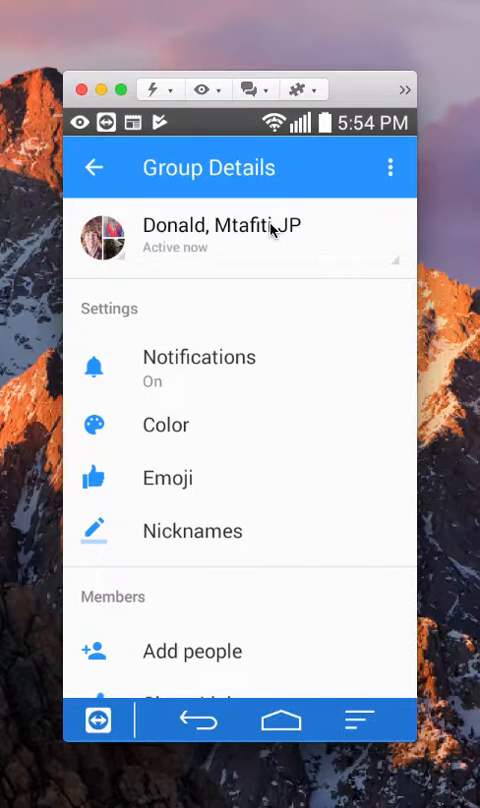
Rename the group to 'Family Friends' and save the new name.
click(222, 224)
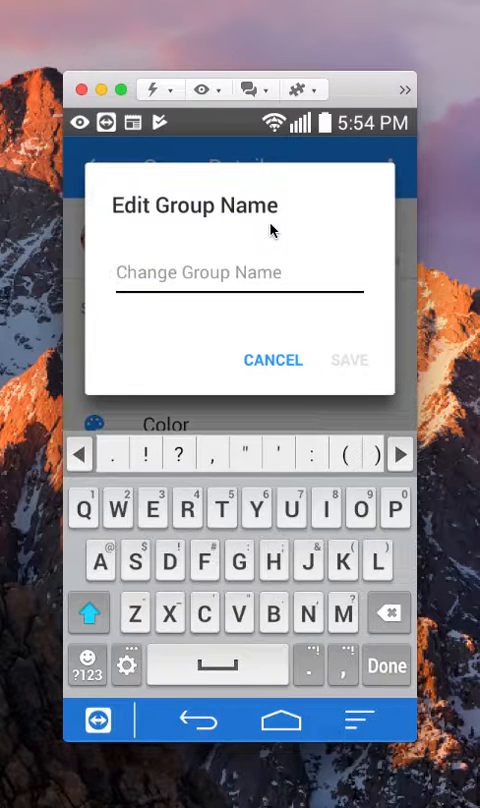
text(F)
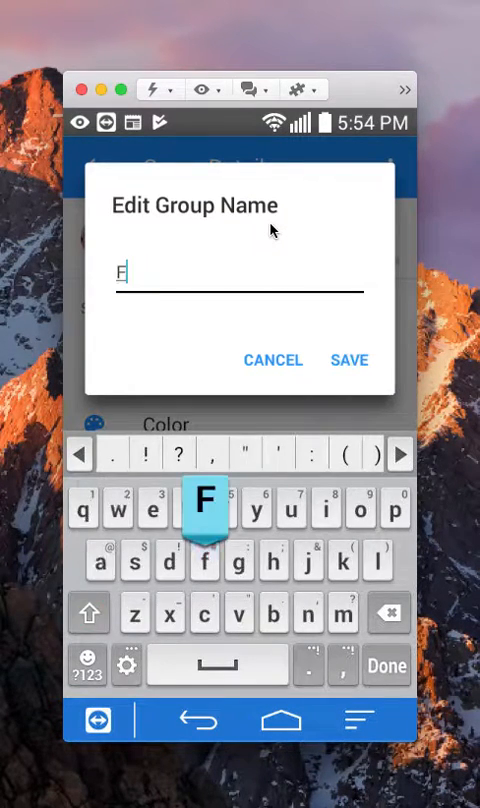
text(amily Fri)
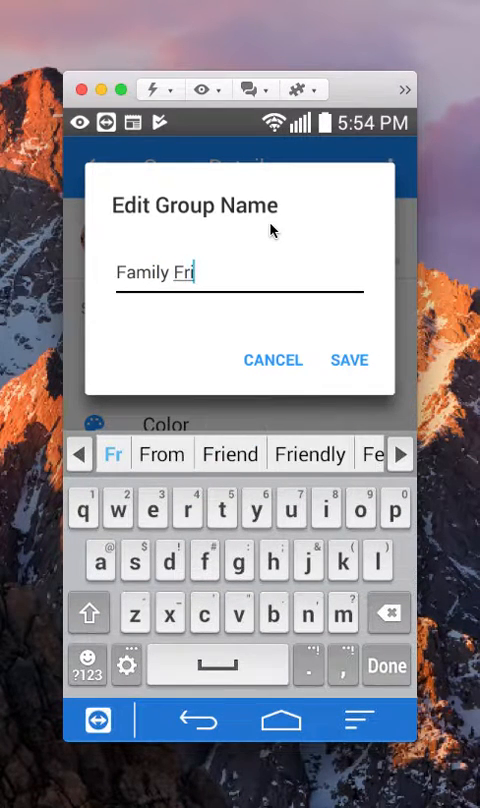
click(230, 454)
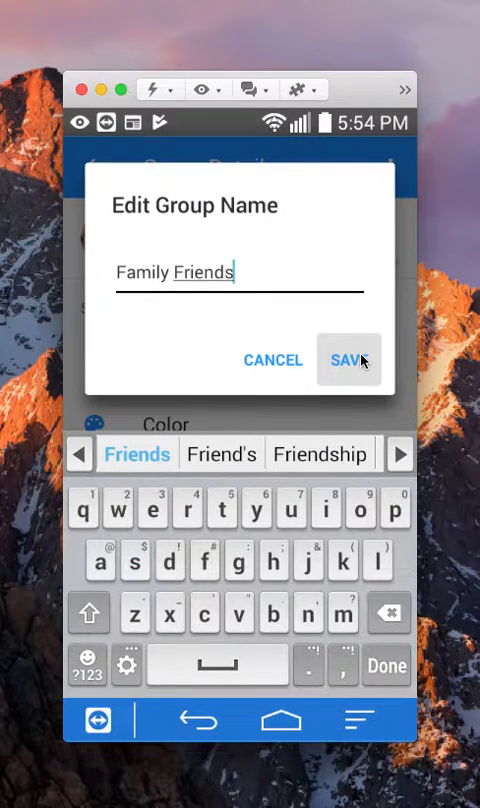
click(348, 360)
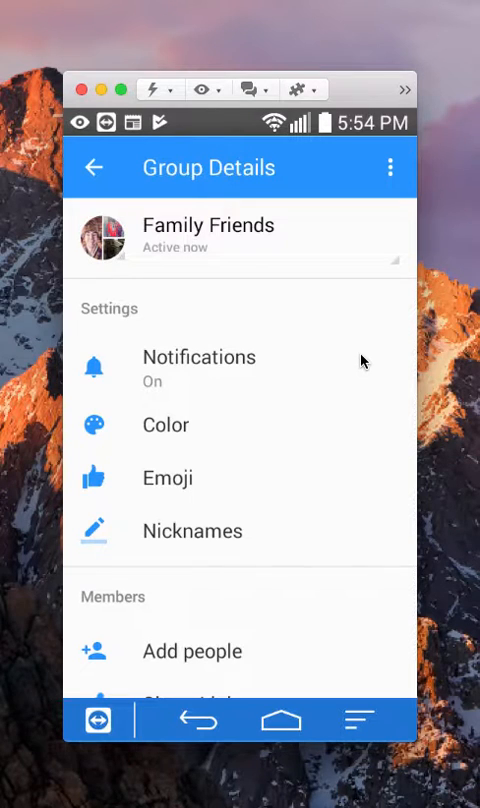
mouse_move(128, 252)
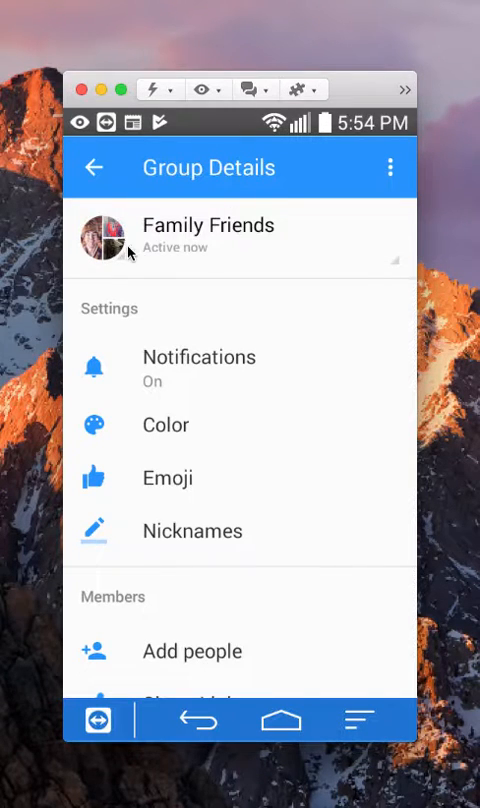
mouse_move(90, 268)
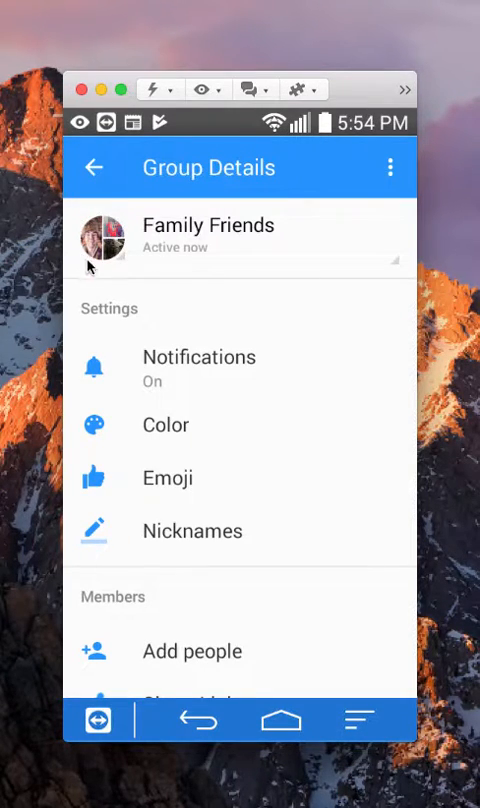
mouse_move(80, 284)
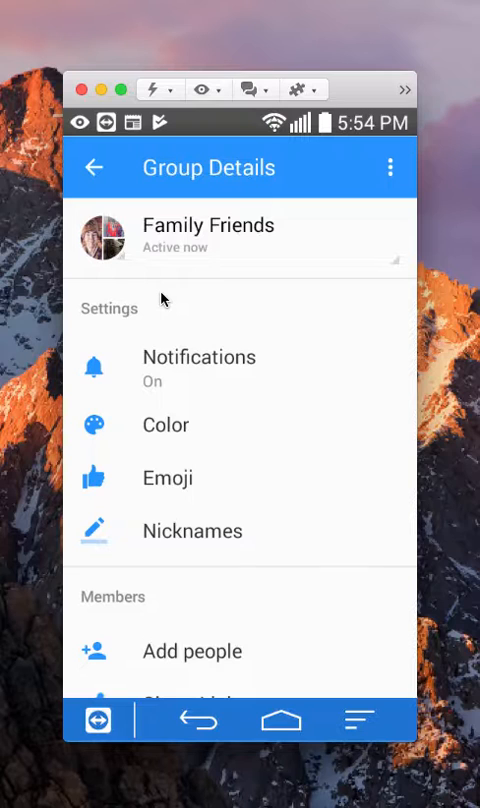
mouse_move(218, 430)
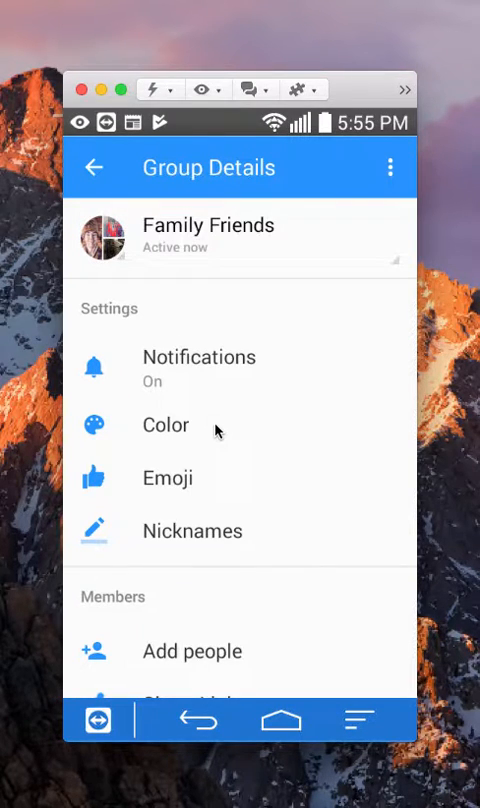
Return from Group Details to the empty Family Friends conversation.
click(94, 168)
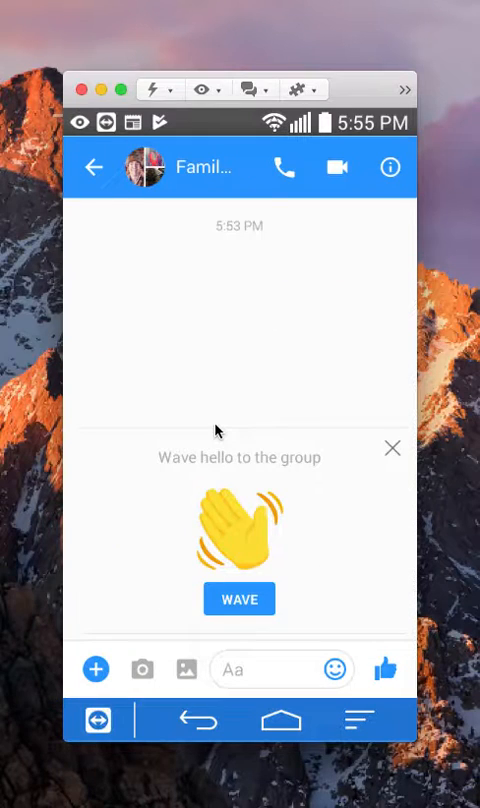